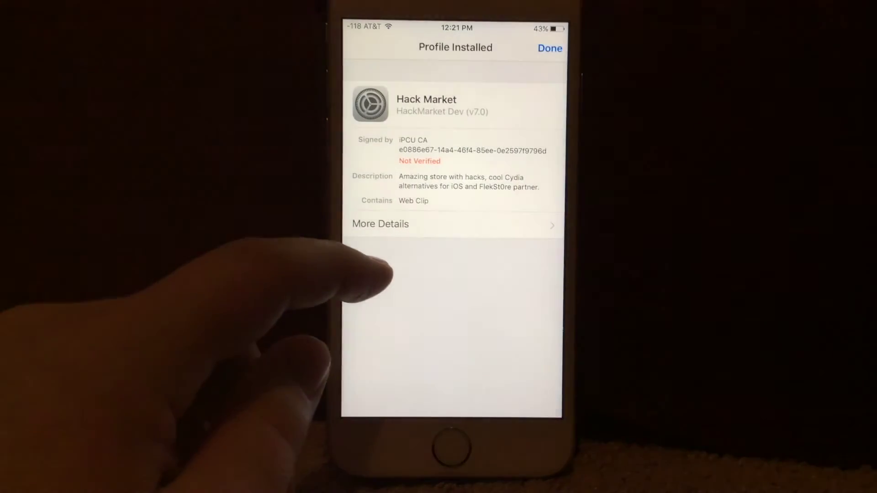
Step: Tap Done on the Profile Installed screen to complete the HackMarket profile installation
click(550, 49)
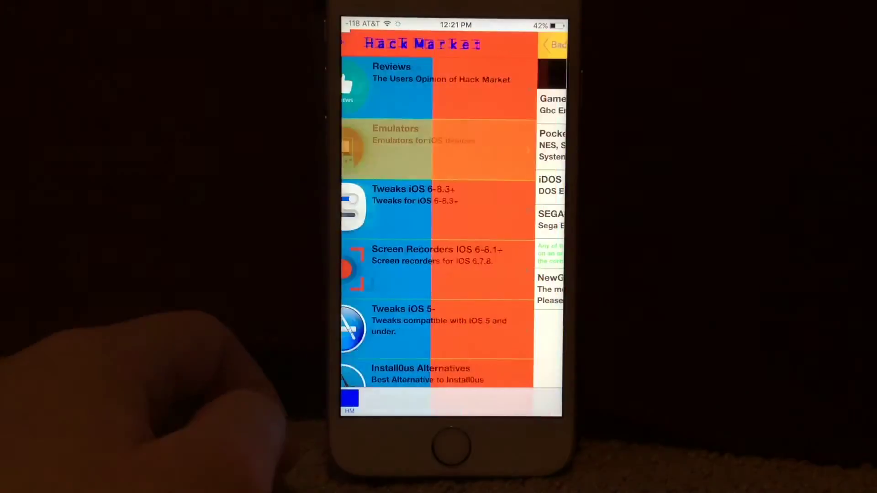
Step: Open HackMarket's Emulators category listing iDOS 2, SEGA4iOS and NewGamepad
click(396, 135)
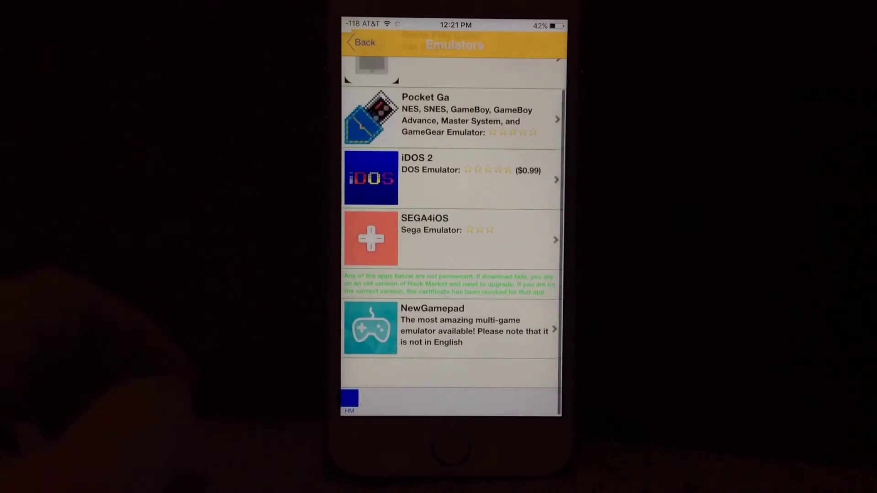